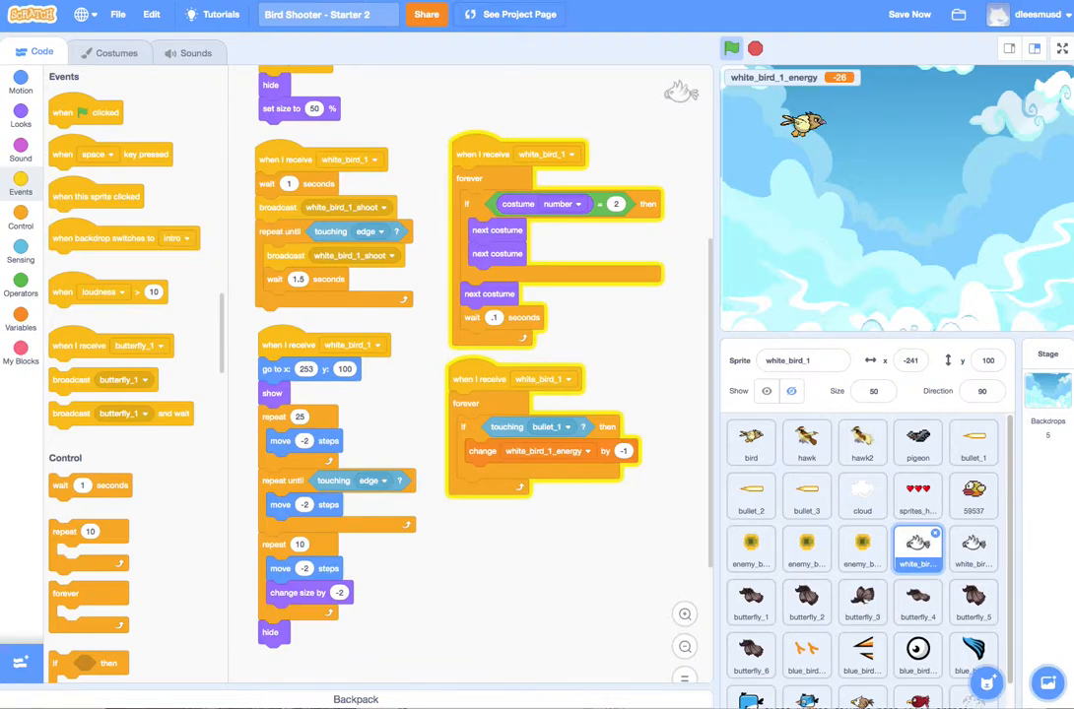
mouse_move(962, 169)
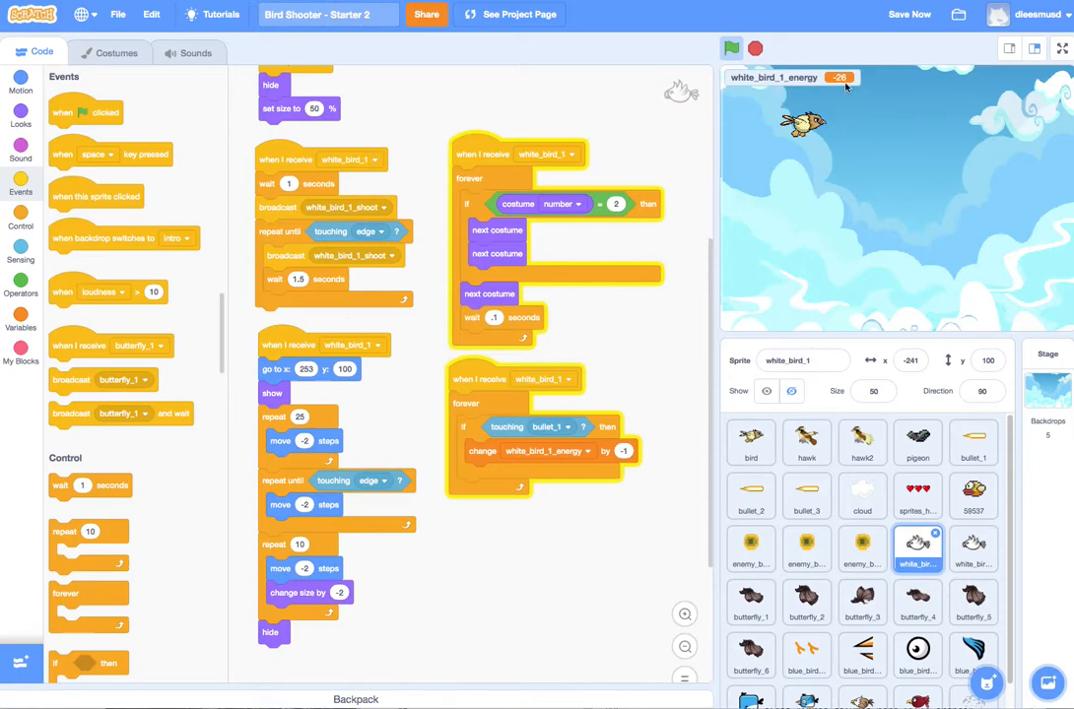
mouse_move(620, 327)
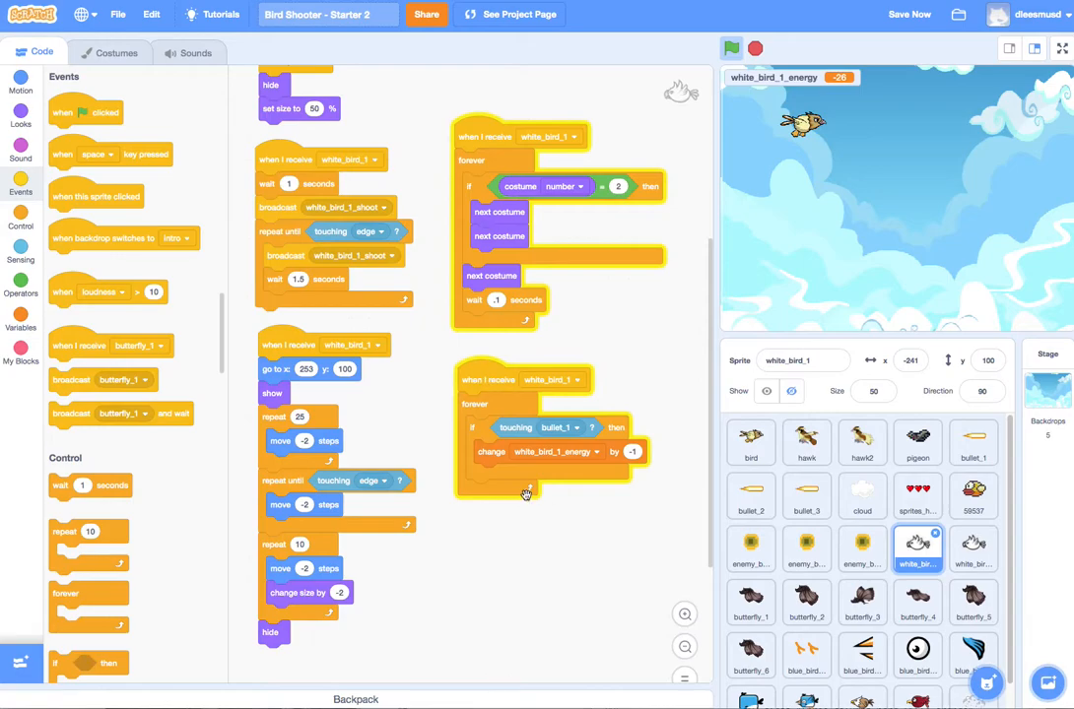
mouse_move(508, 426)
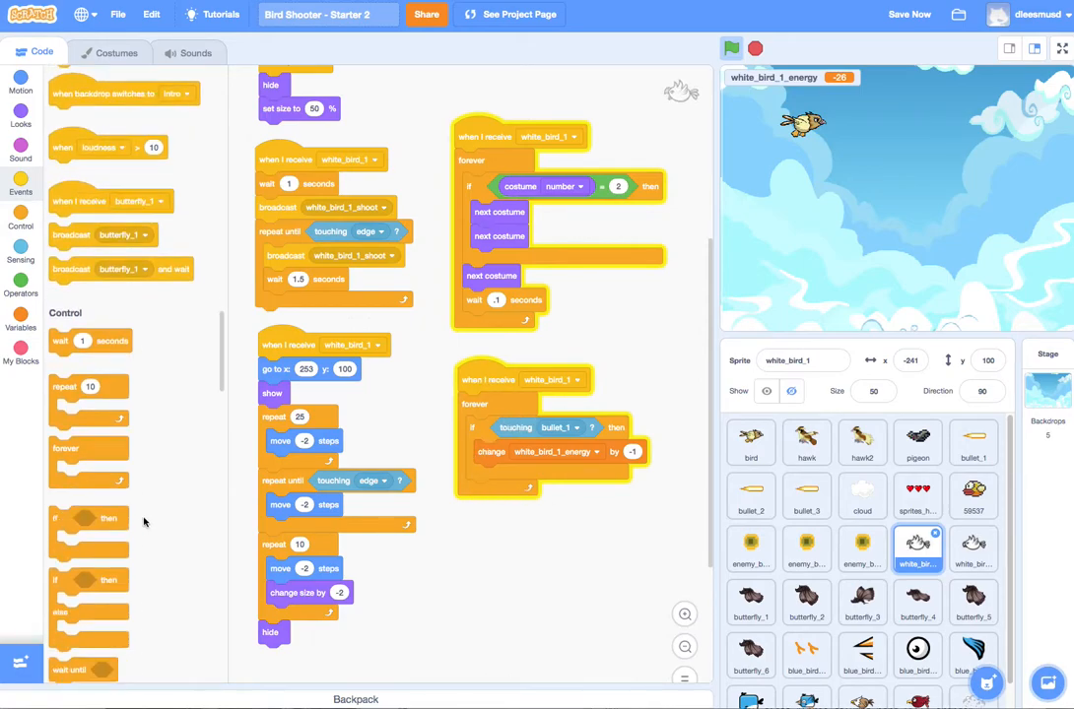
Nest a new if block in the forever loop with a condition comparing white_bird_1_energy to 0
scroll(down, 3)
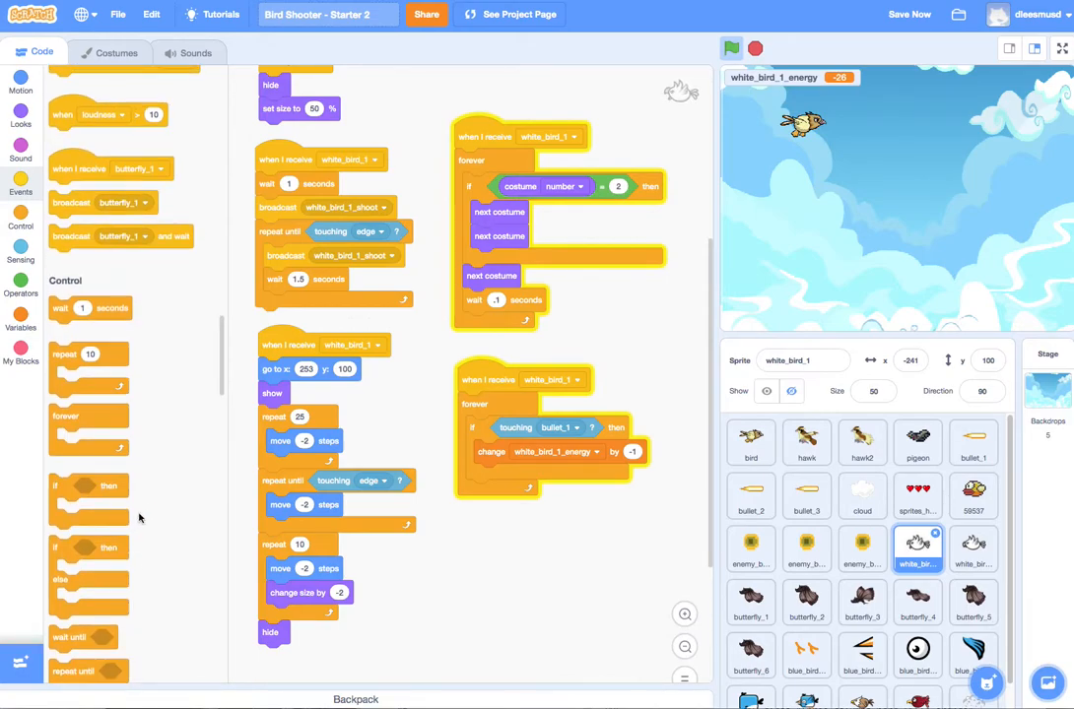
scroll(down, 3)
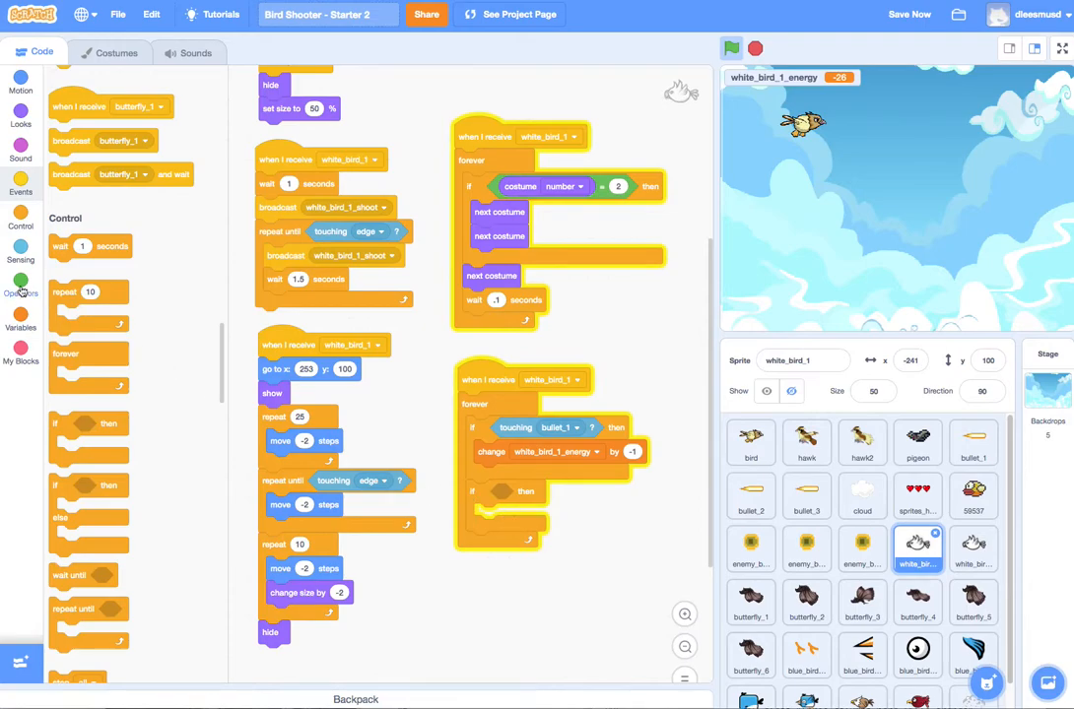
click(20, 286)
text(0)
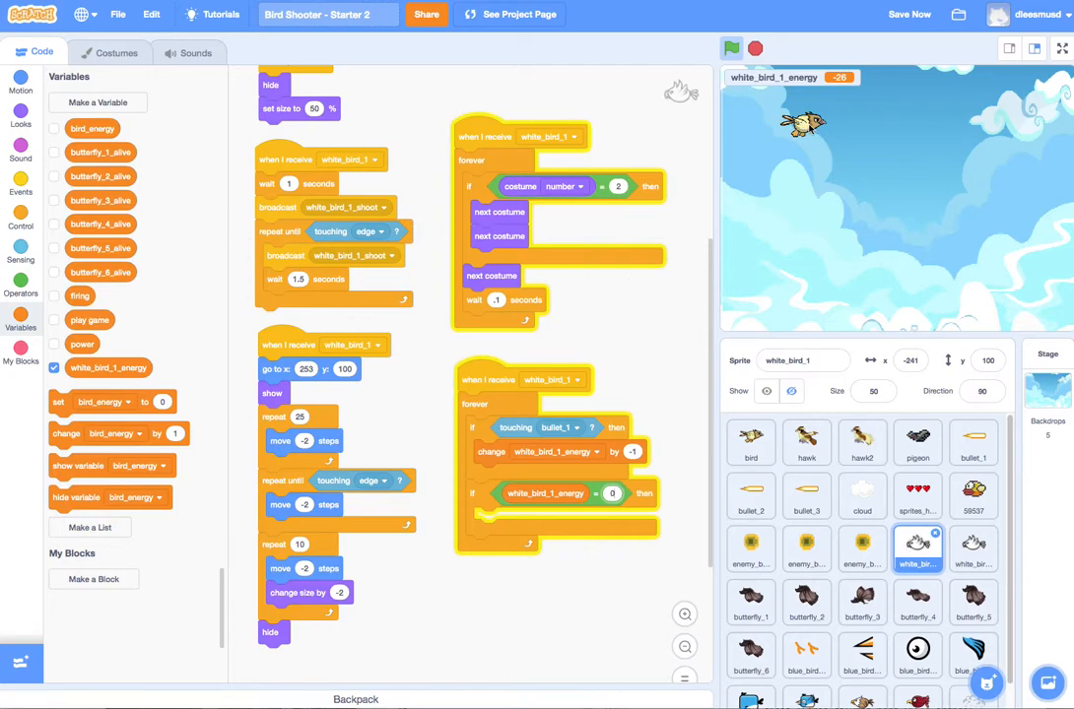
mouse_move(823, 142)
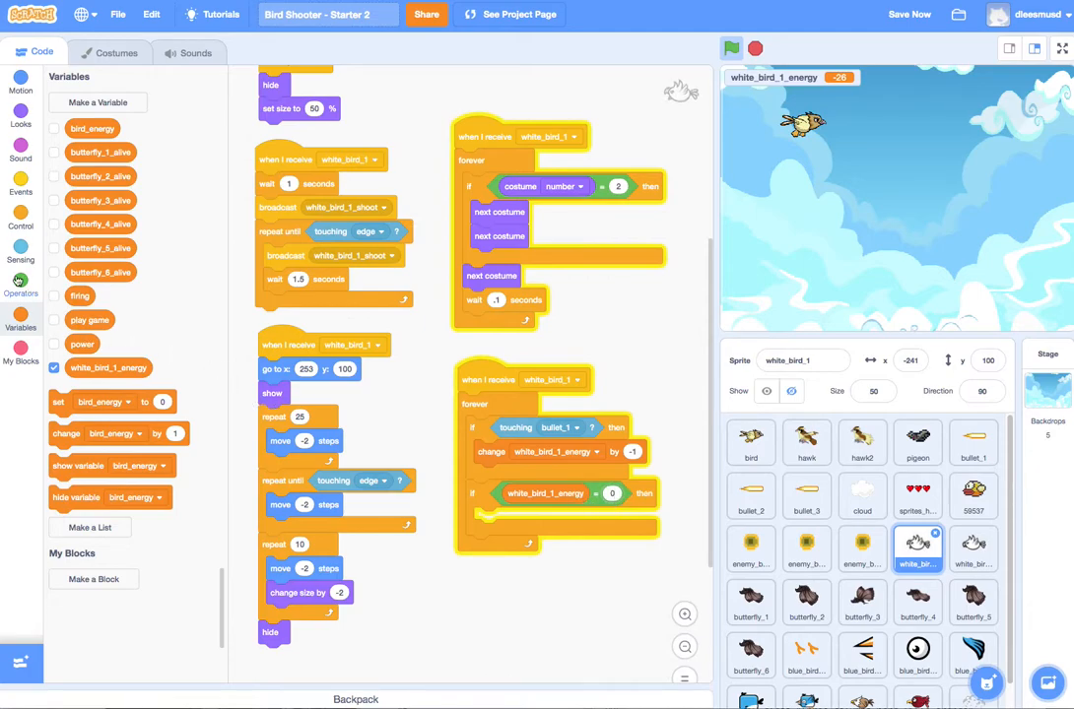
click(20, 284)
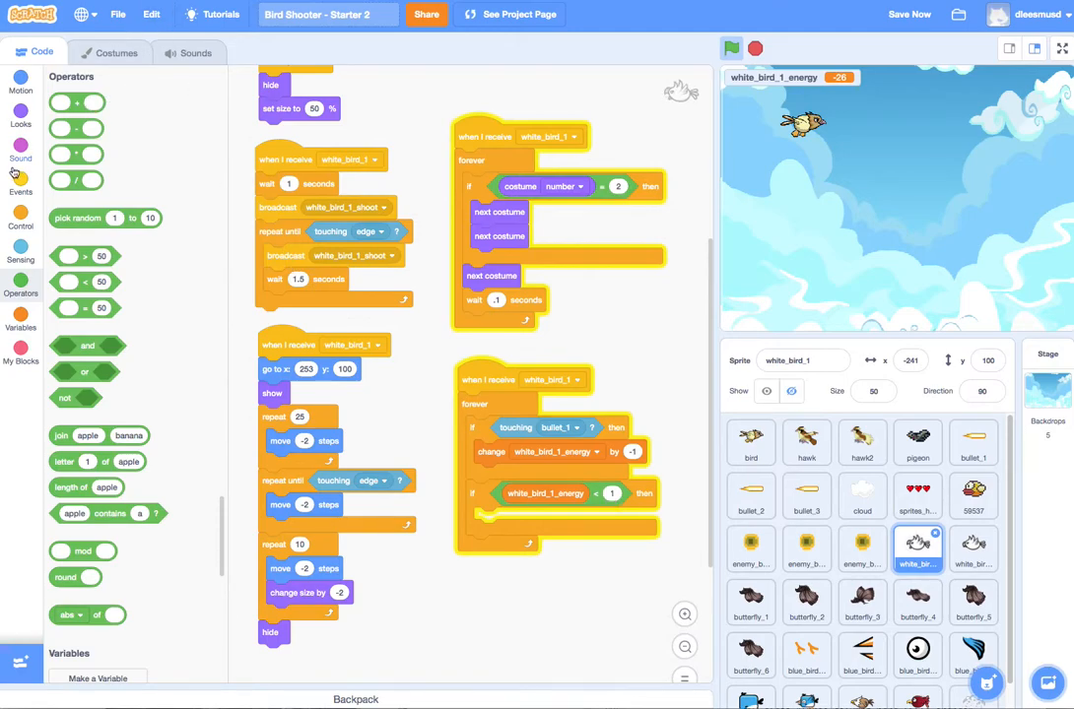
Inside the if, start sound Squeaks, switch costume to white_bird_4, and repeat change y by -2 until touching edge
click(20, 146)
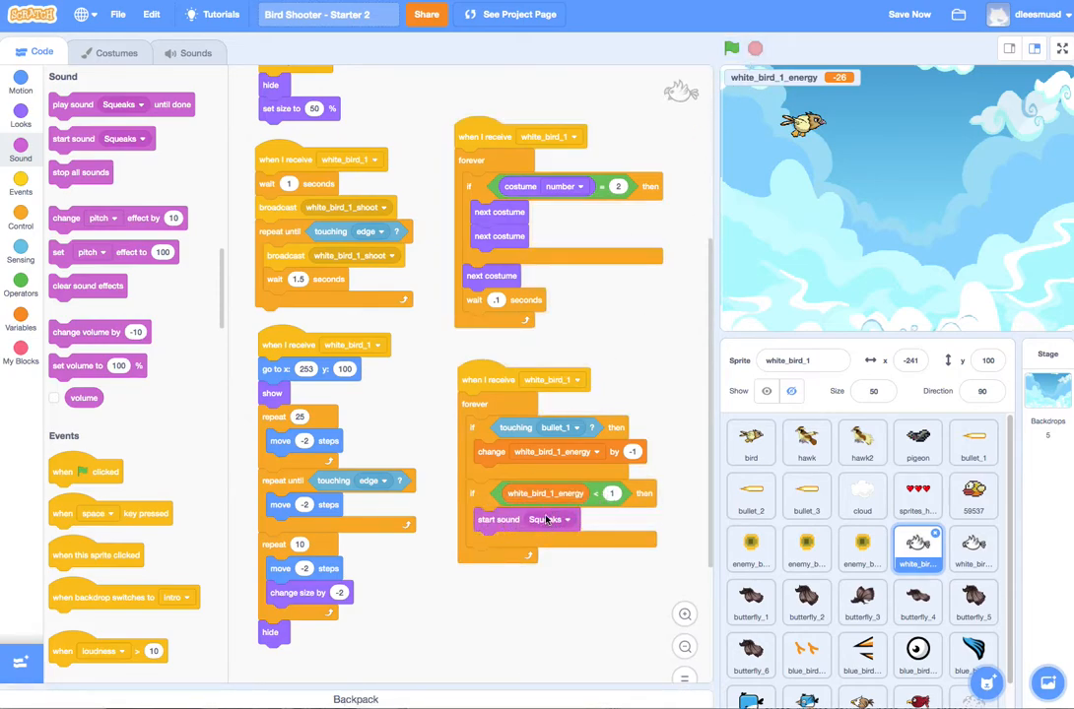
click(20, 110)
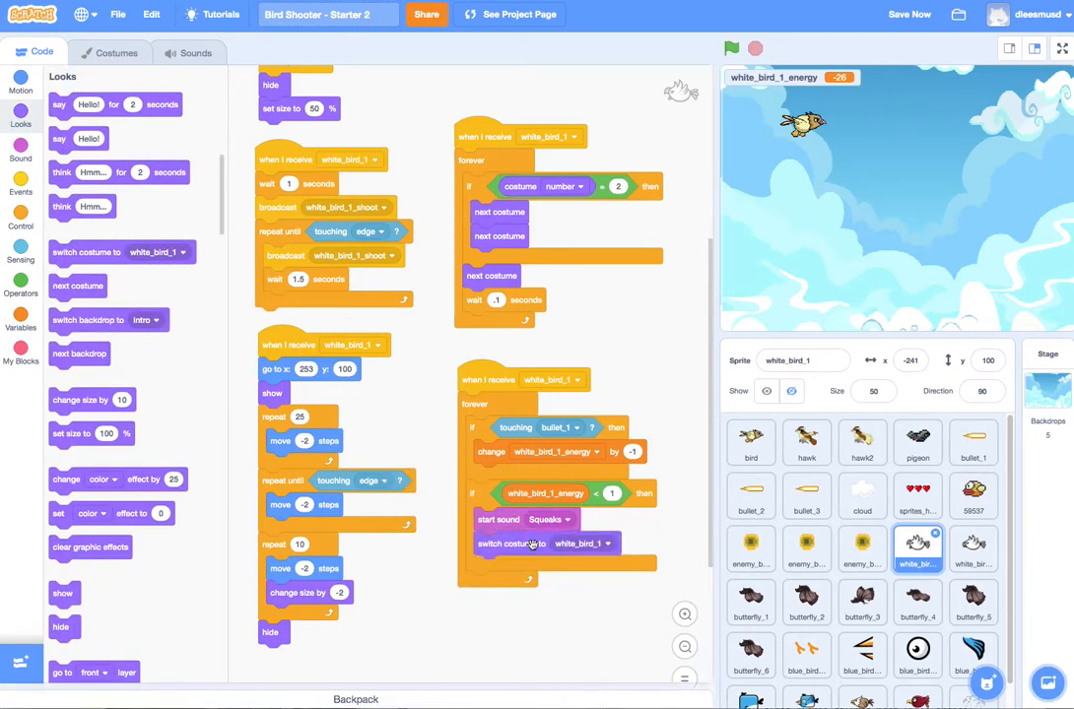
click(581, 544)
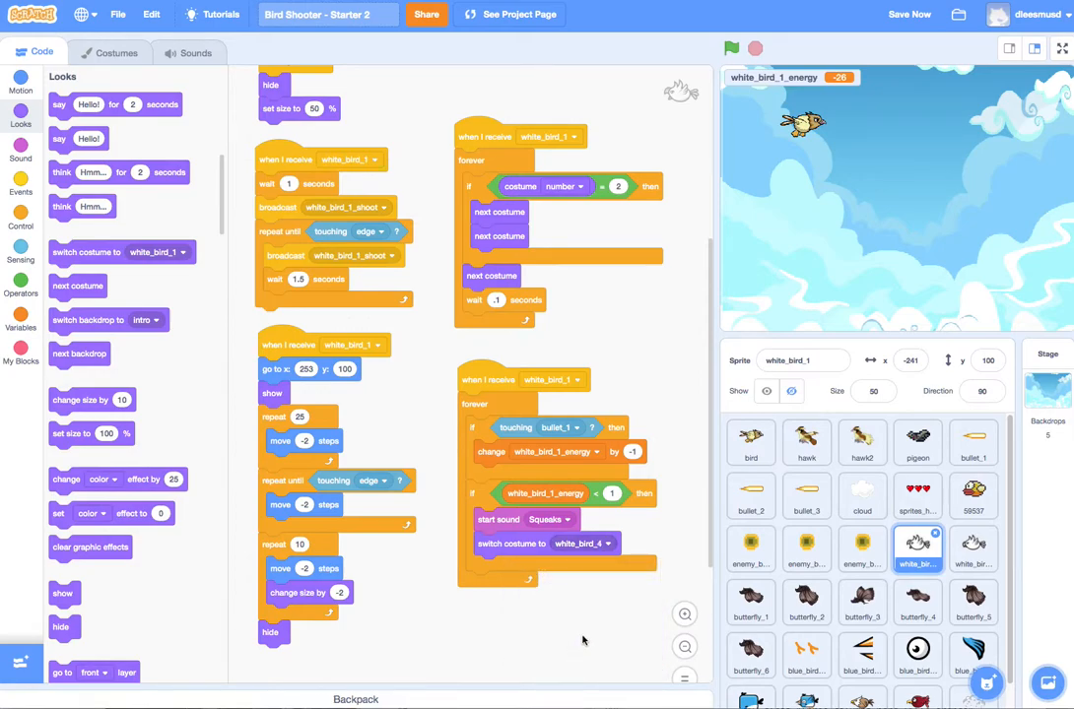
mouse_move(430, 587)
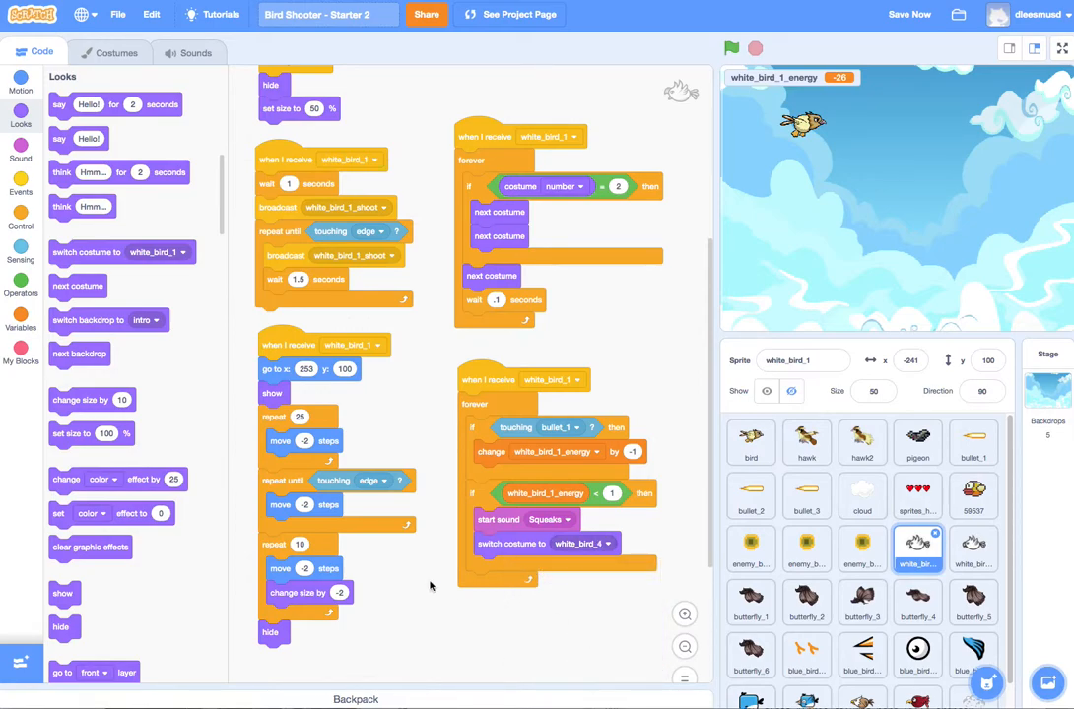
mouse_move(272, 481)
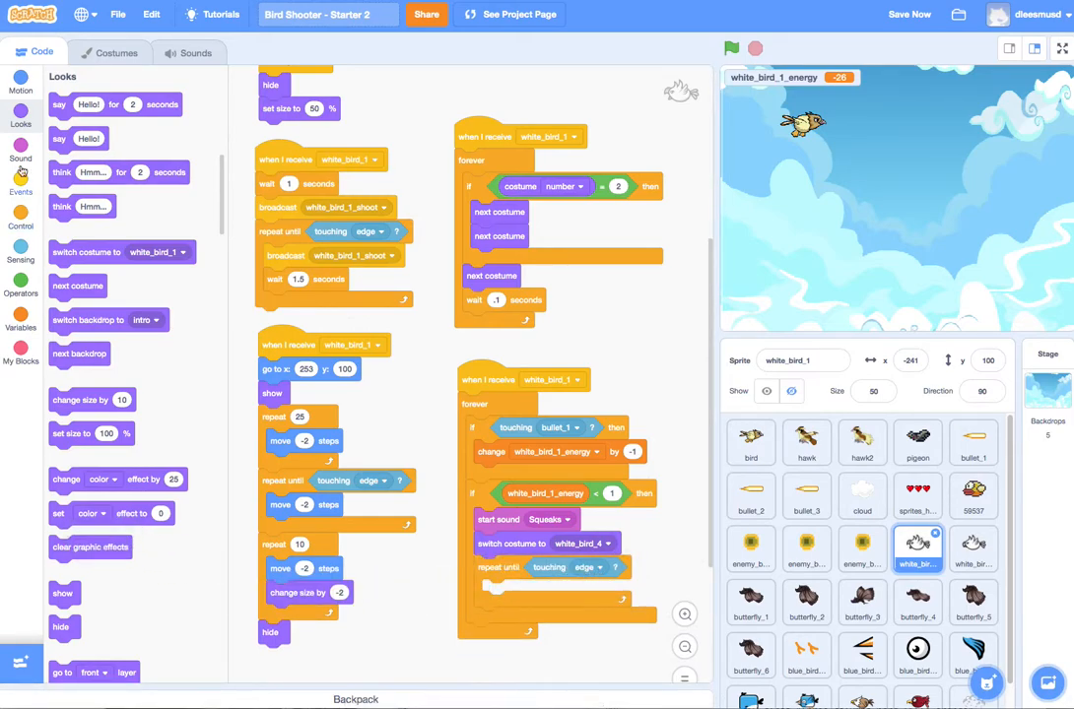
click(19, 87)
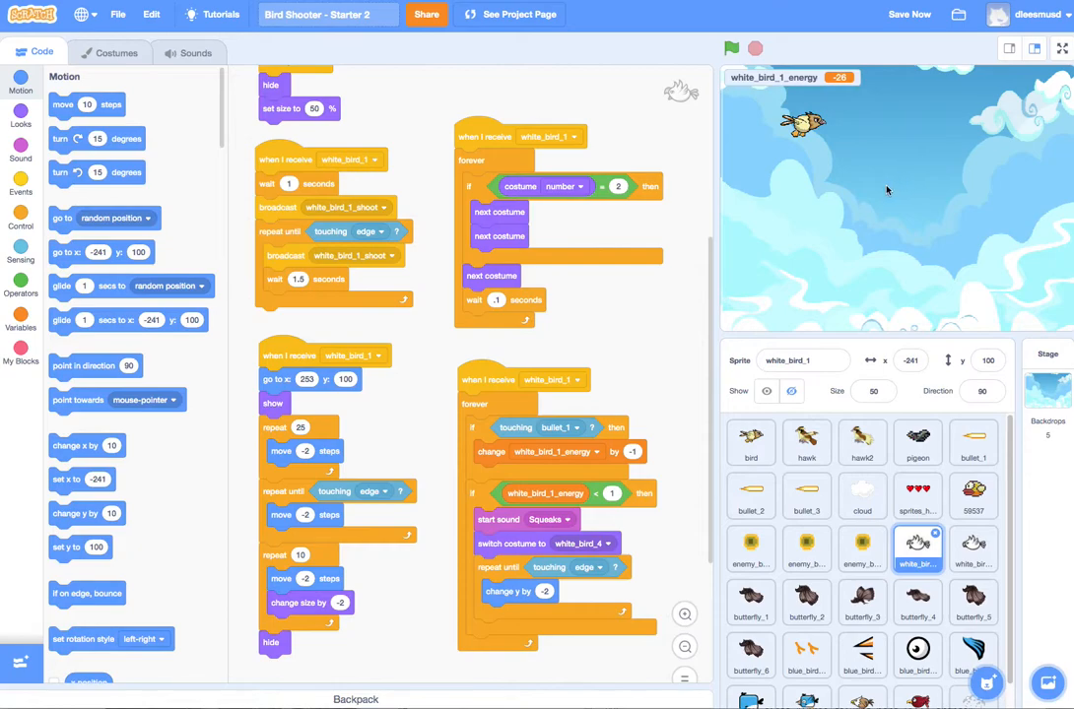
mouse_move(723, 329)
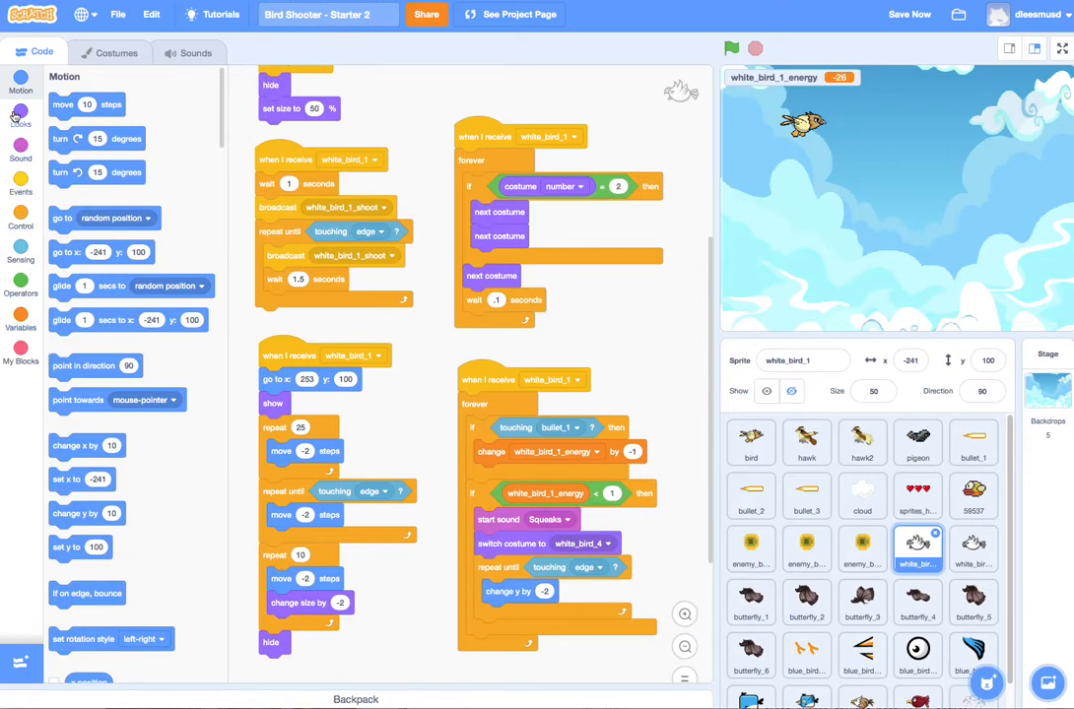
click(20, 116)
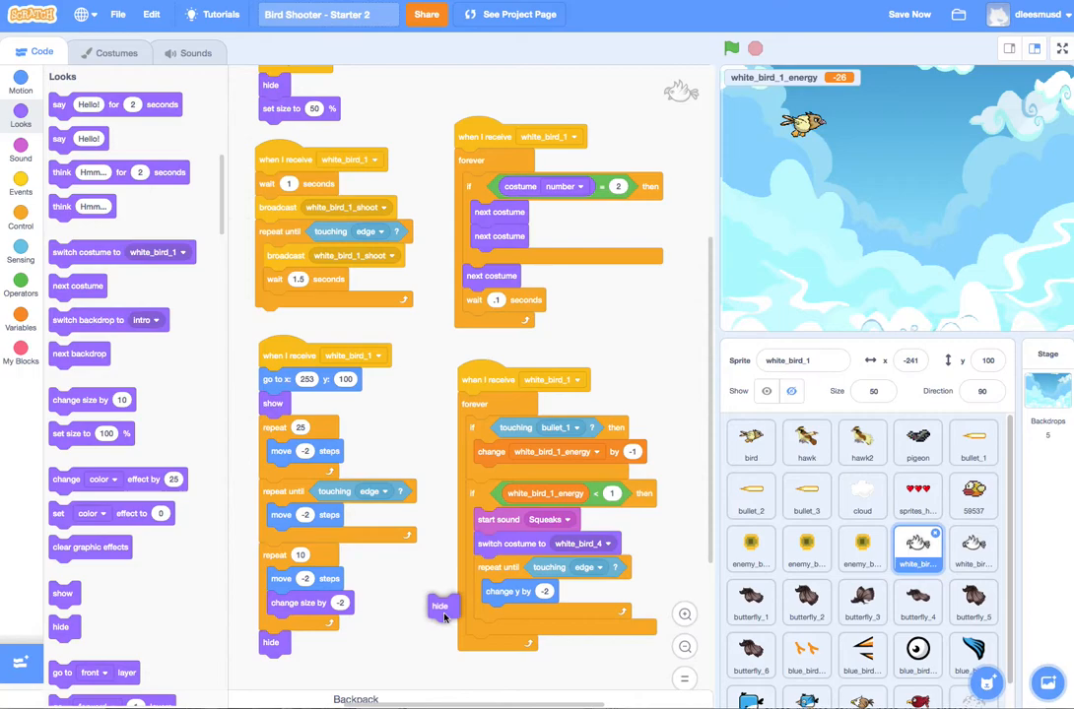
After the falling loop, hide the bird and stop this script, then run the project to test it
drag(440, 607, 485, 631)
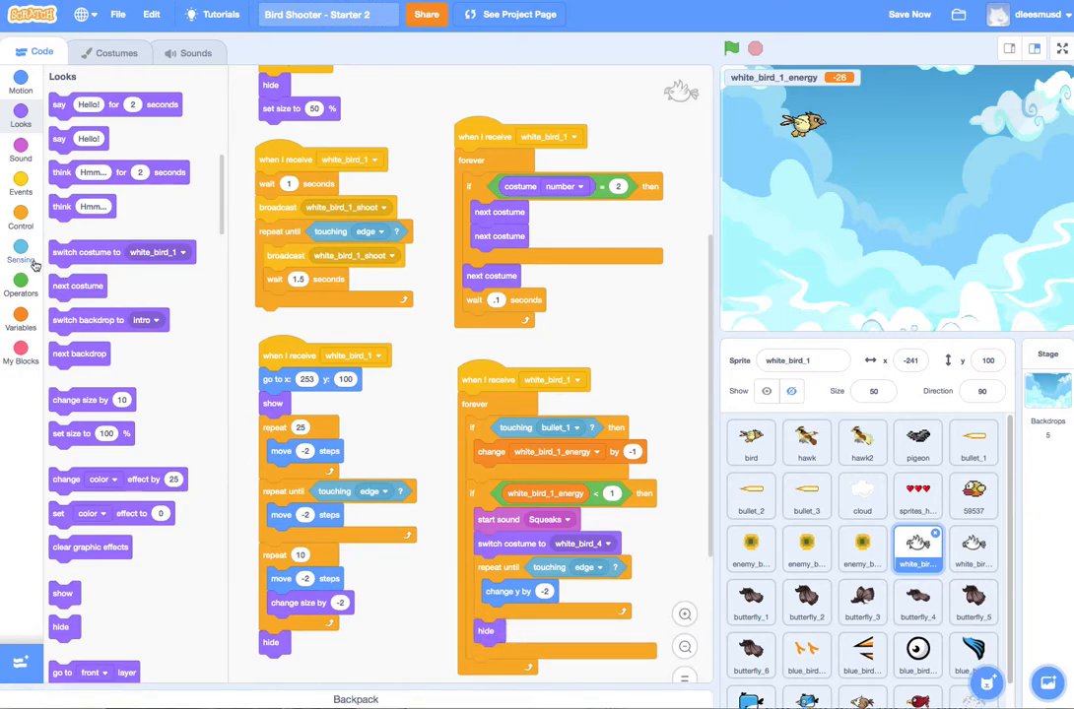
click(19, 215)
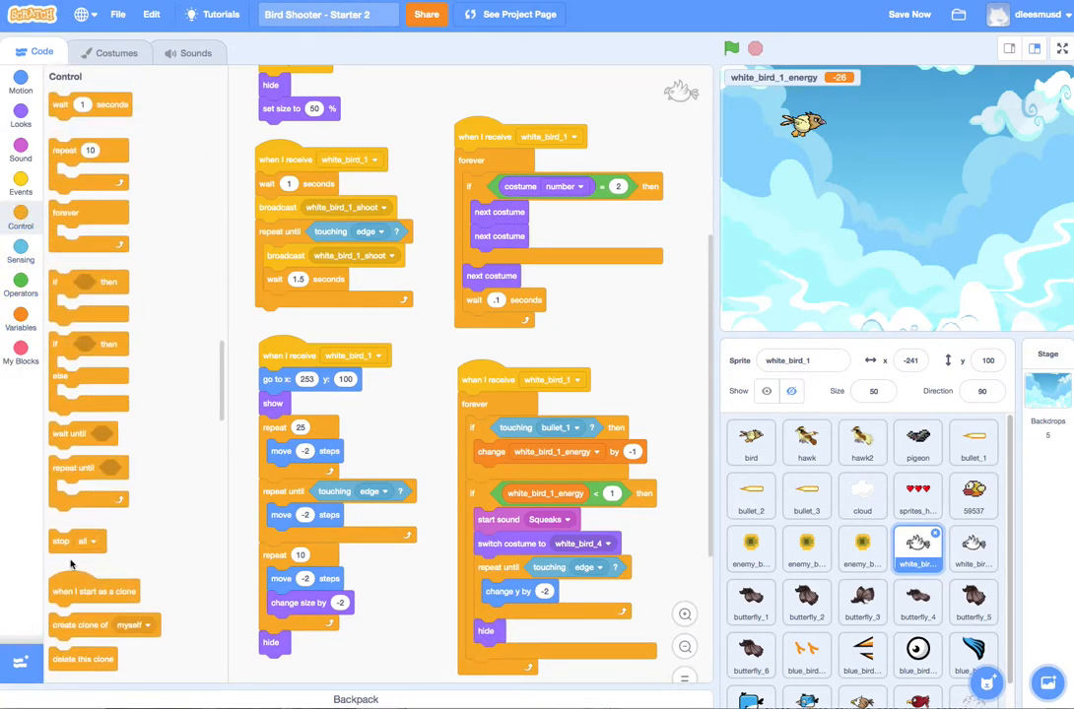
click(520, 654)
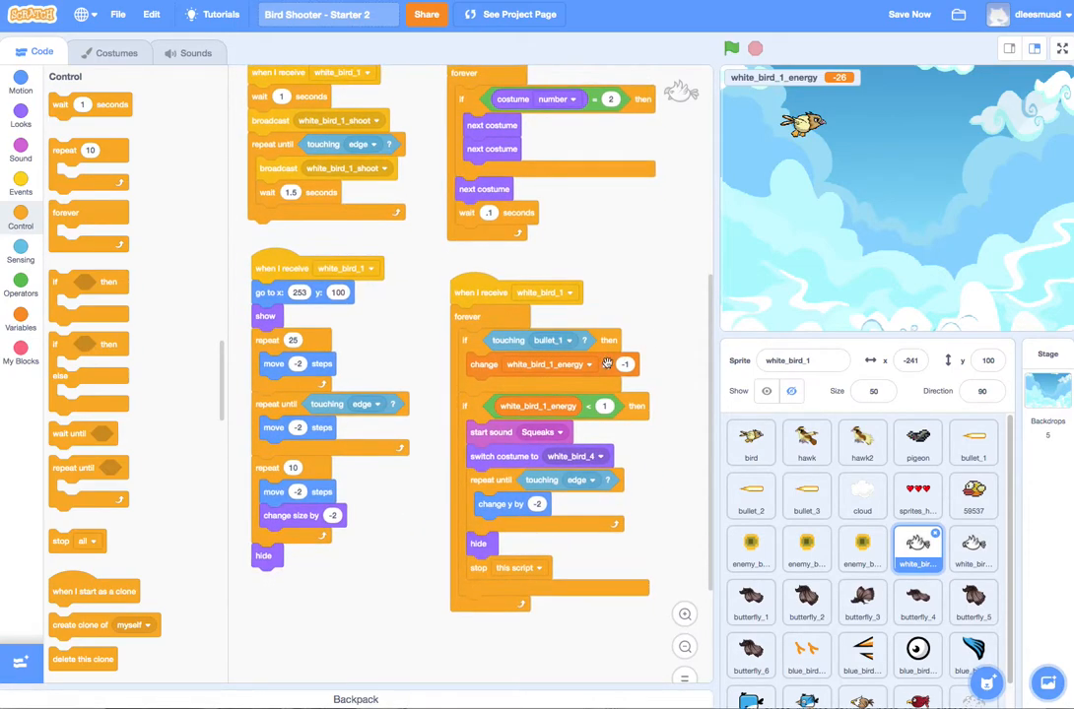
mouse_move(422, 402)
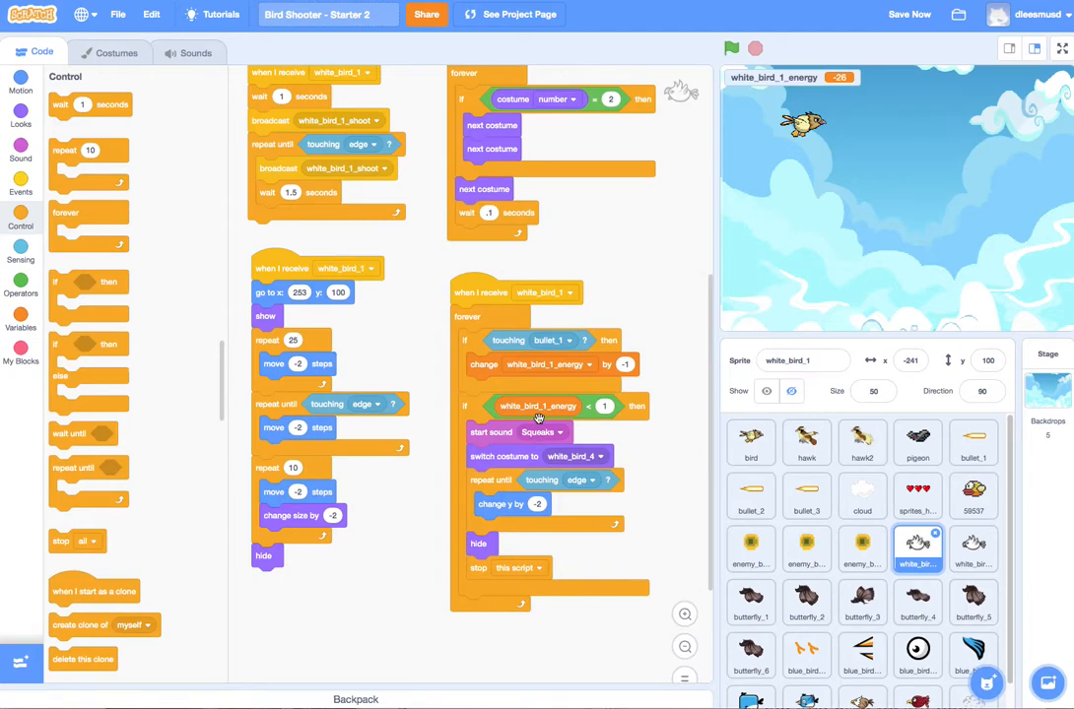
mouse_move(648, 262)
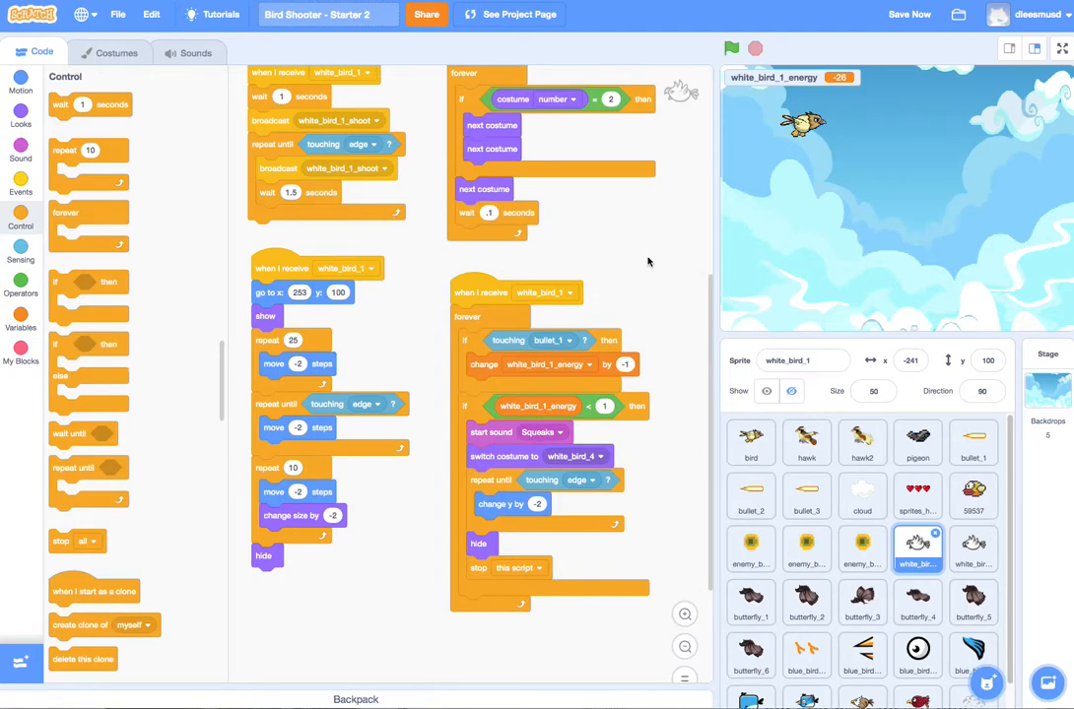
click(731, 47)
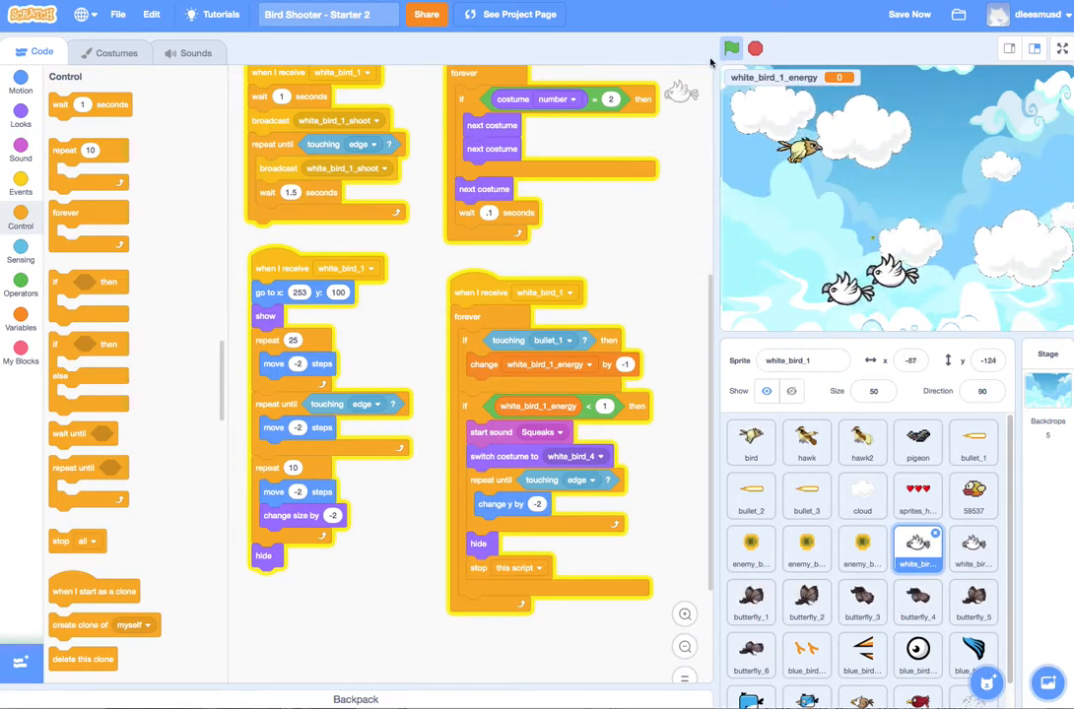
click(730, 47)
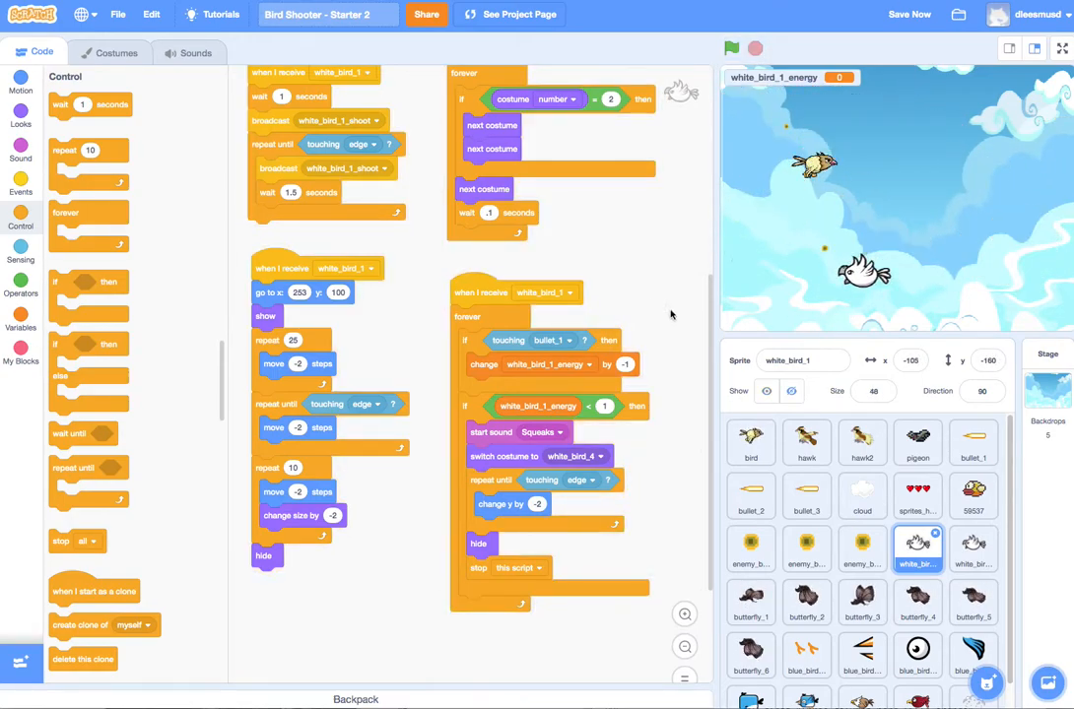
click(908, 14)
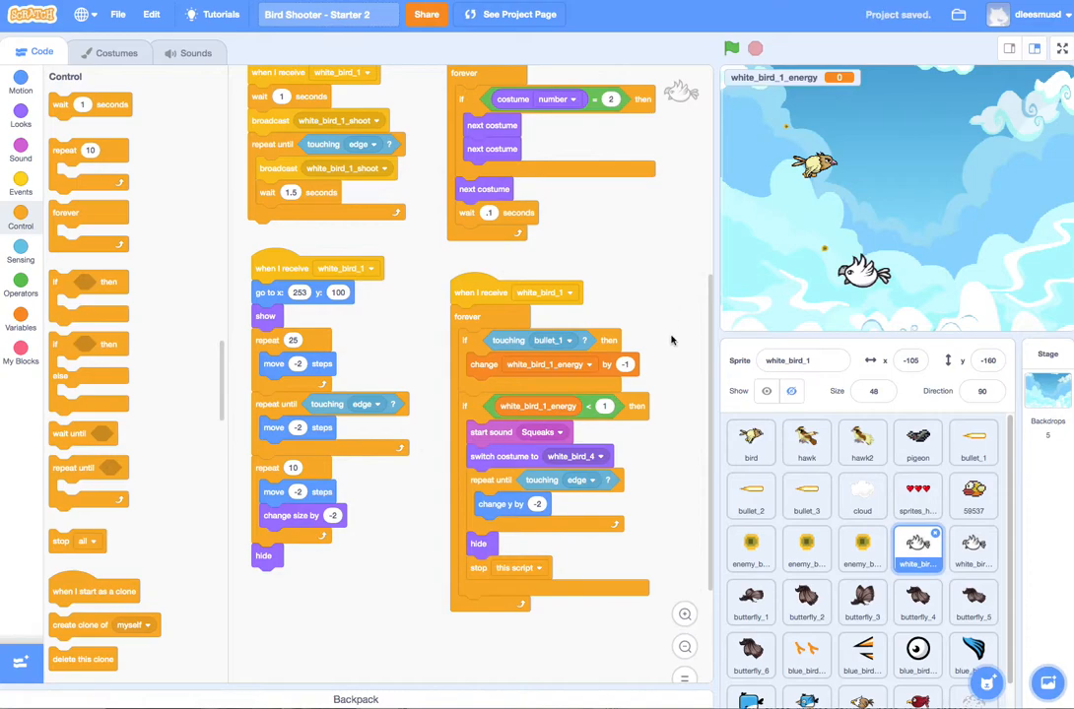
mouse_move(718, 353)
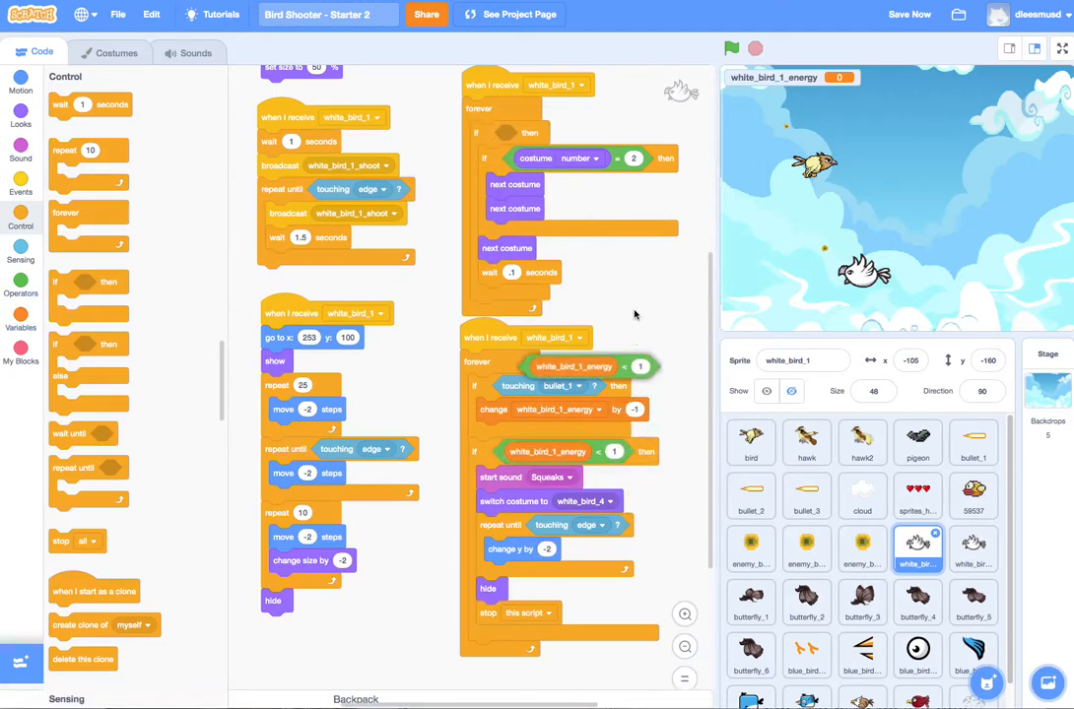
Wrap the costume-switching blocks in an if checking white_bird_1_energy > the threshold number
click(20, 265)
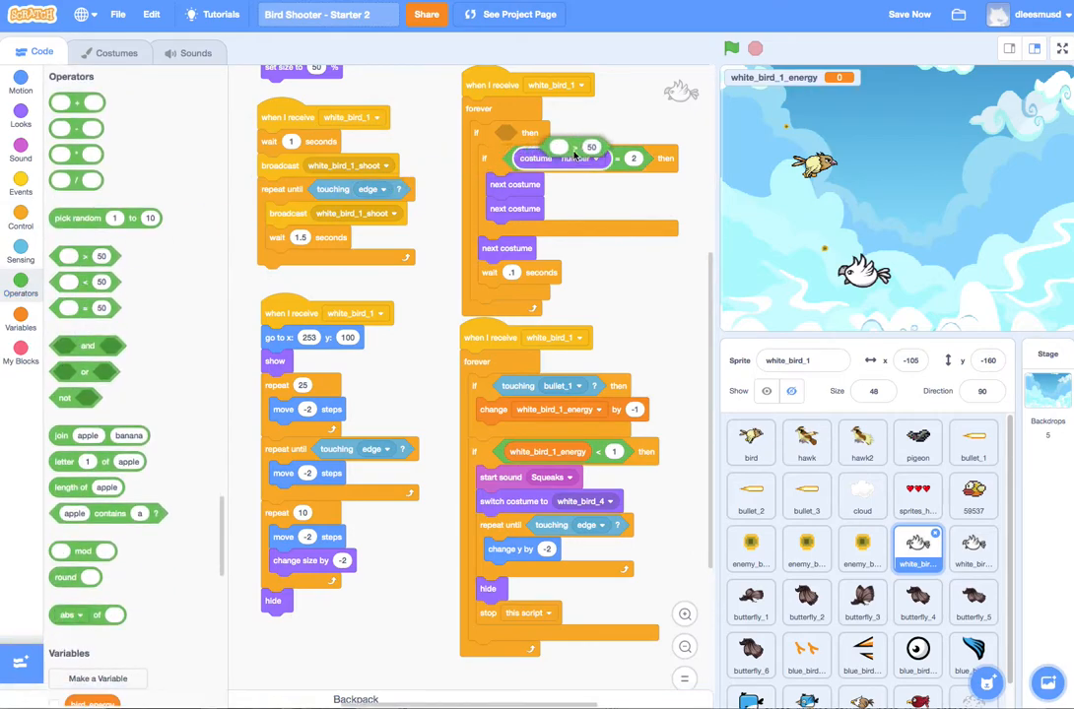
click(20, 319)
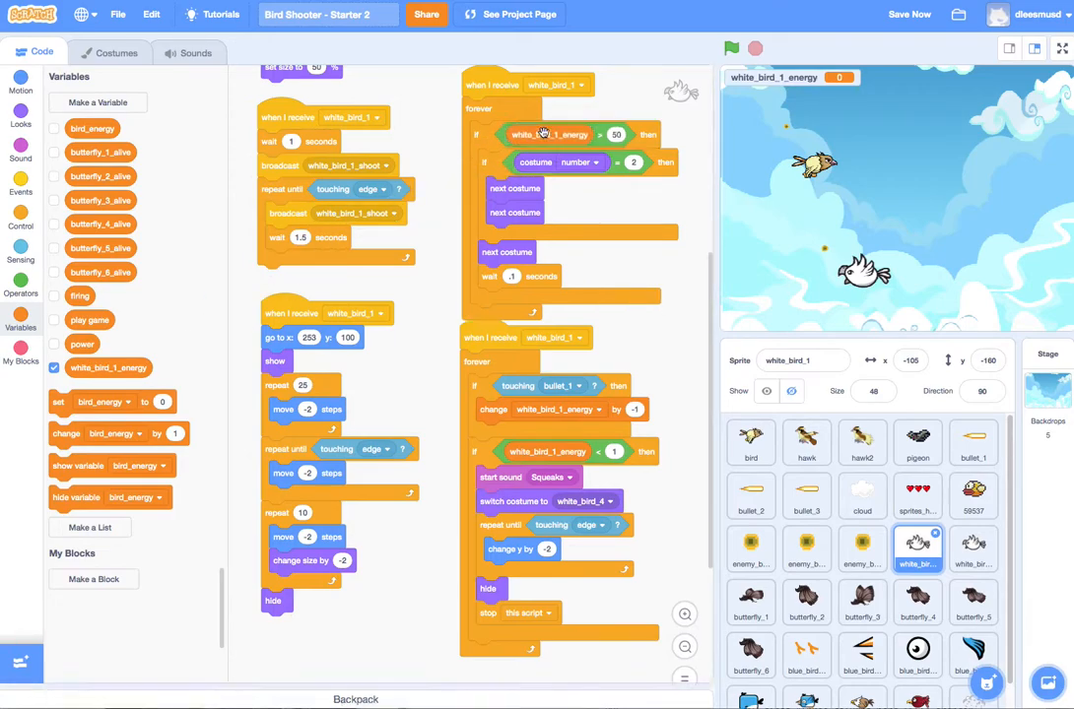
click(615, 134)
text(0)
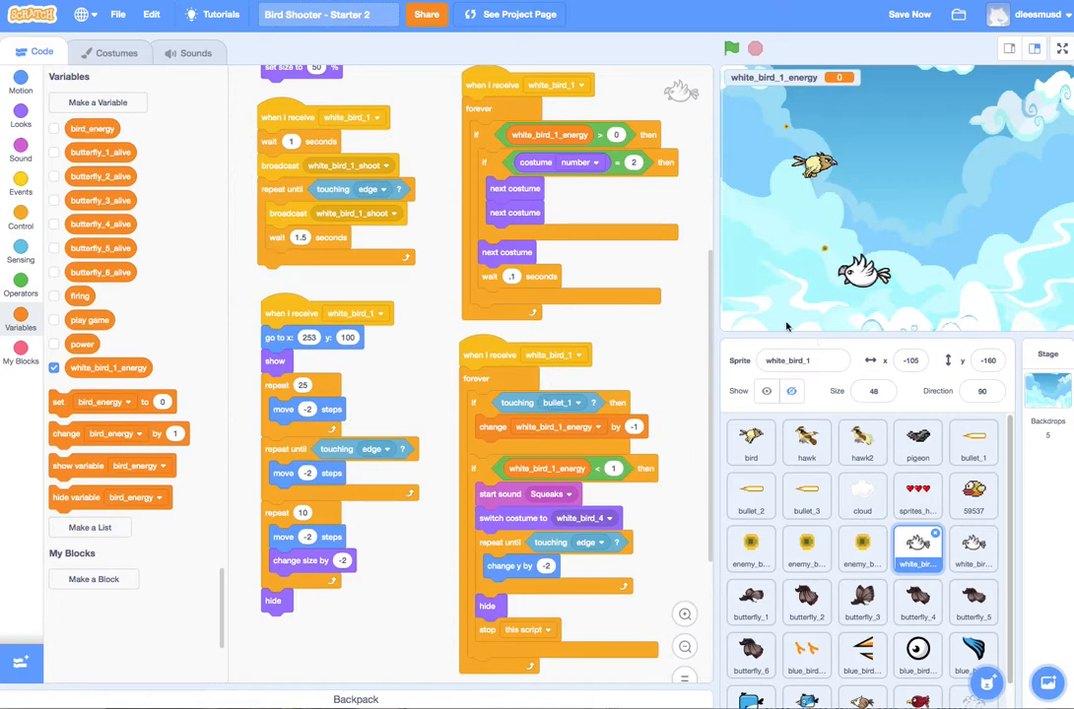
mouse_move(779, 246)
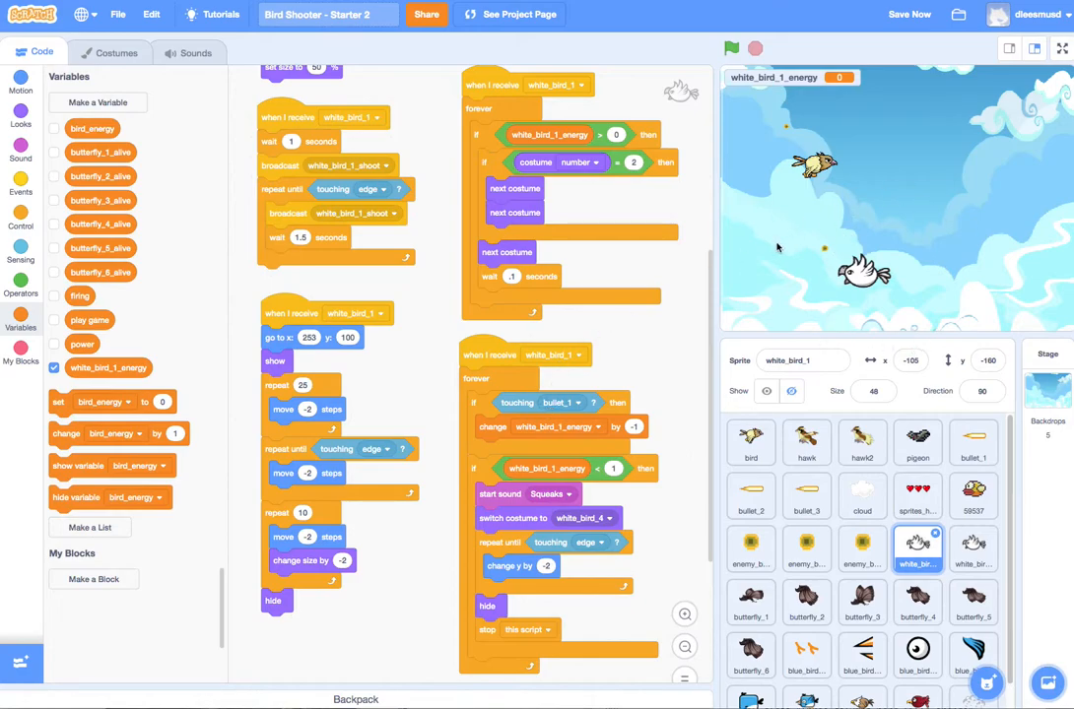
mouse_move(800, 272)
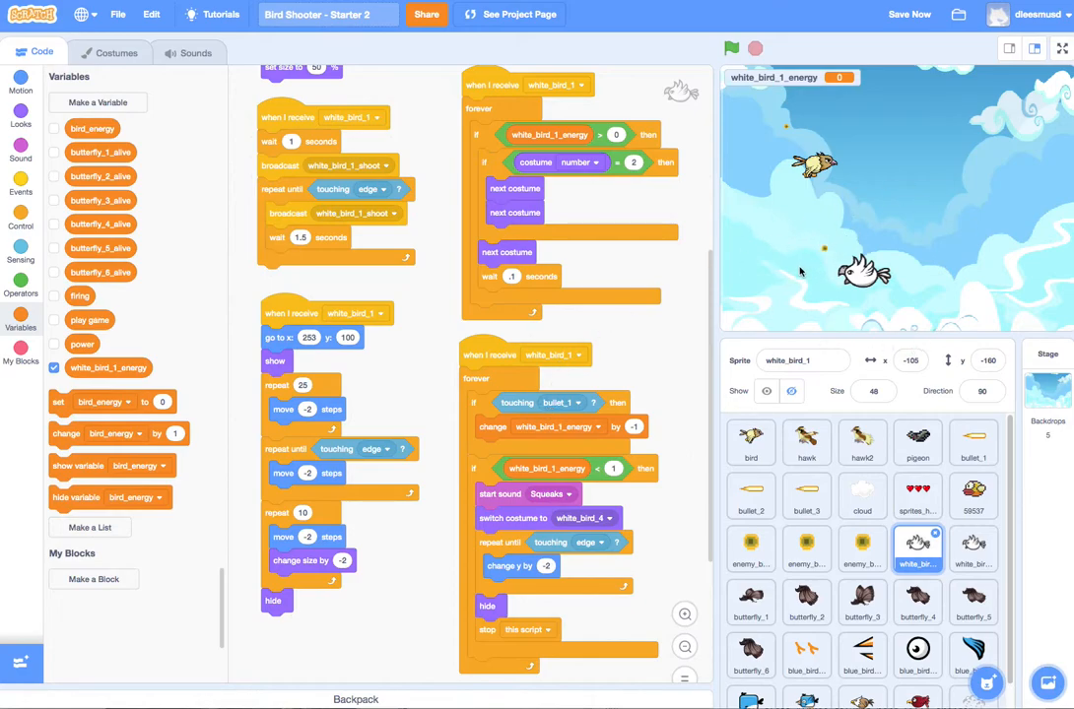
mouse_move(711, 282)
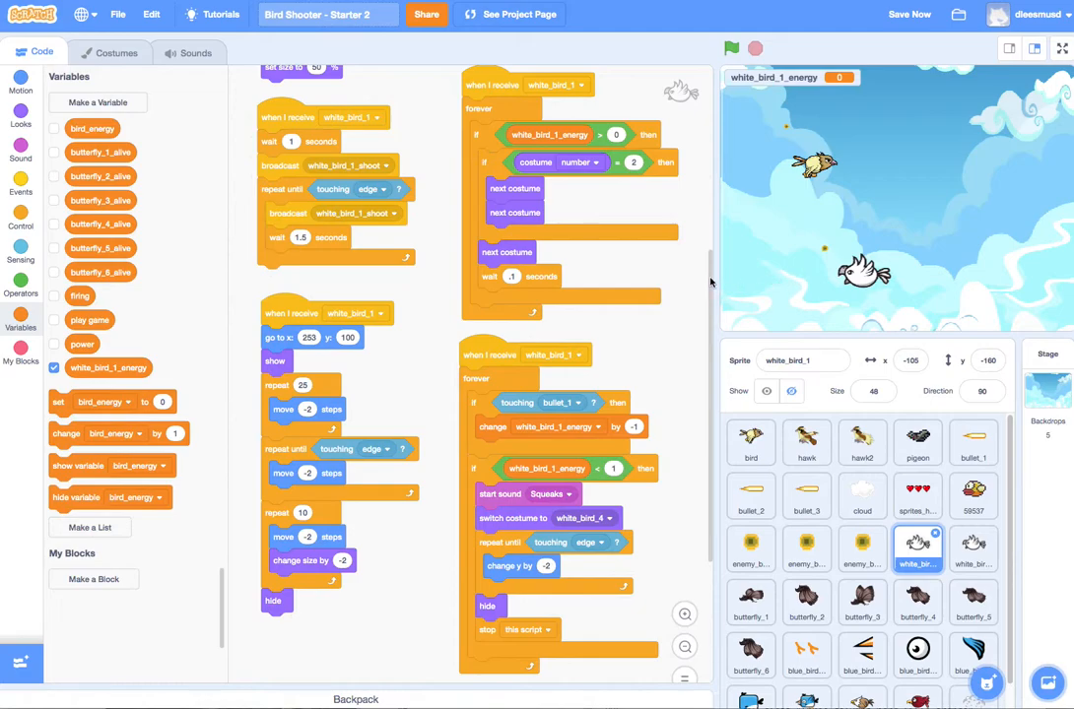
mouse_move(280, 197)
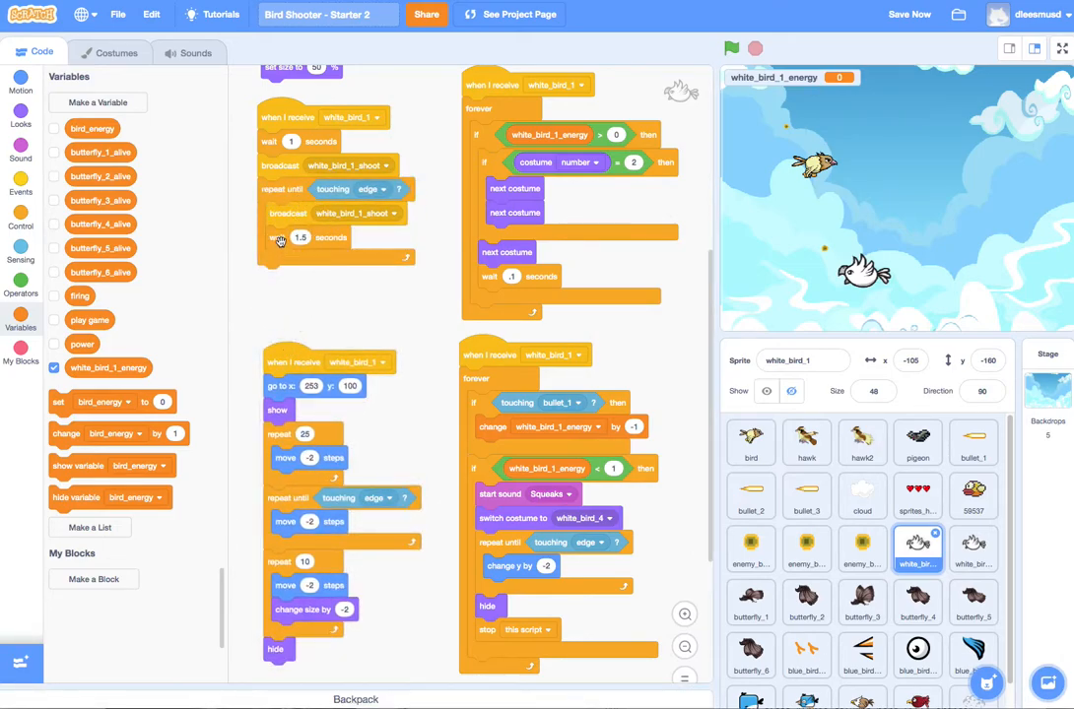
Change the shoot loop to repeat until touching edge or white_bird_1_energy < 0
click(20, 207)
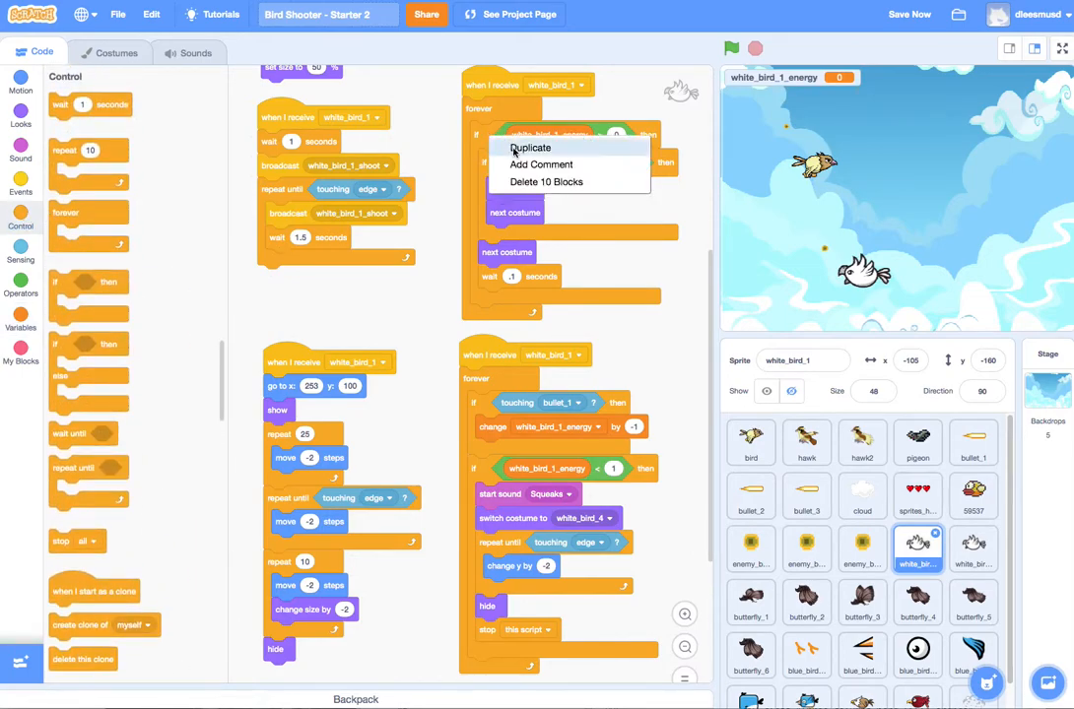
click(530, 148)
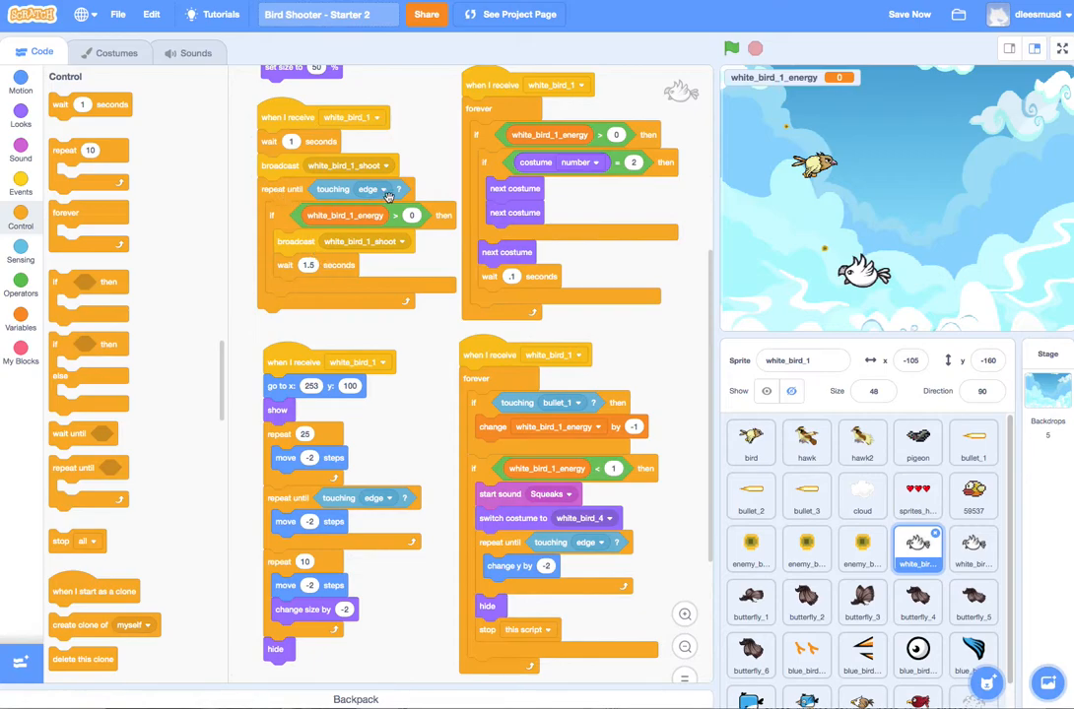
mouse_move(331, 266)
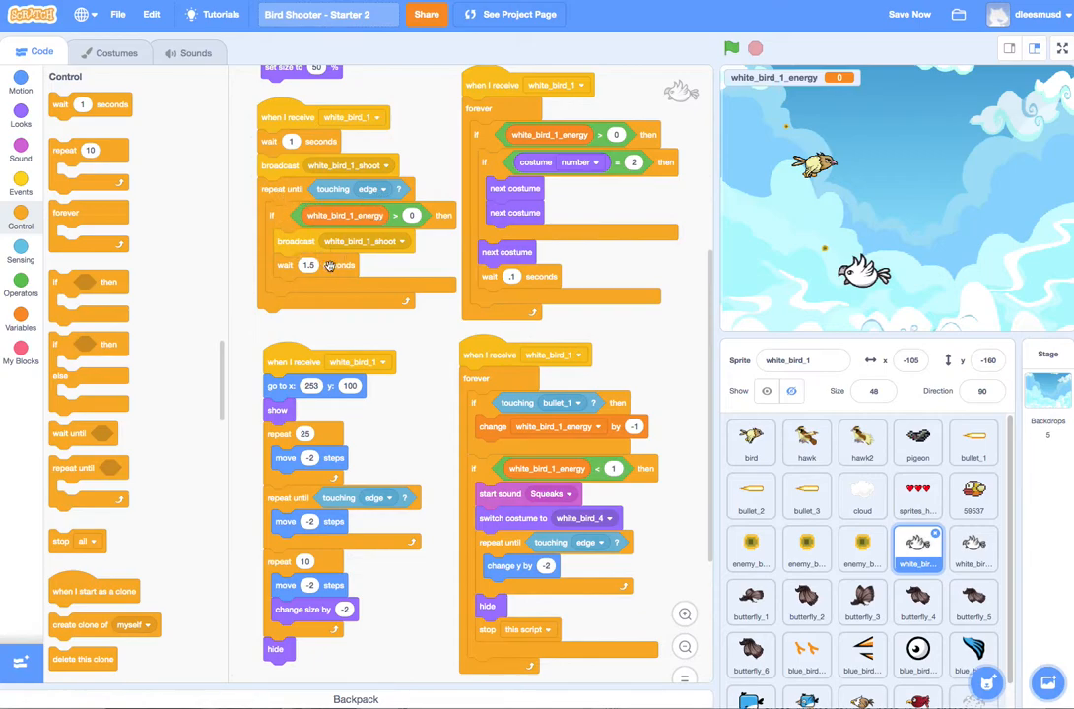
mouse_move(343, 221)
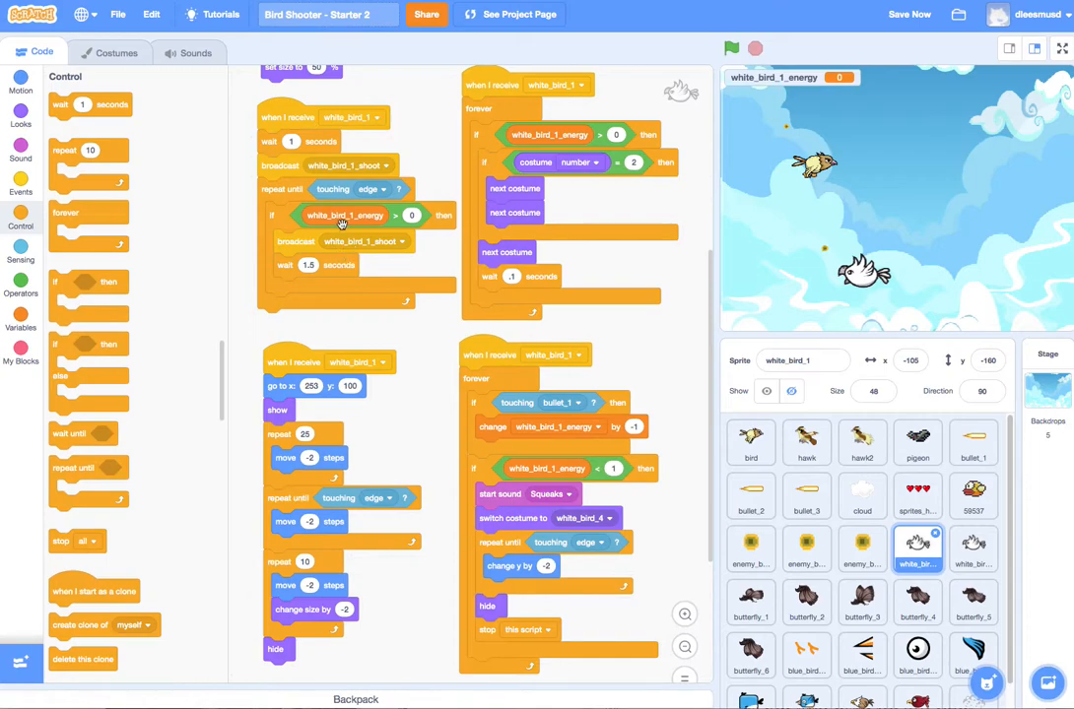
mouse_move(687, 97)
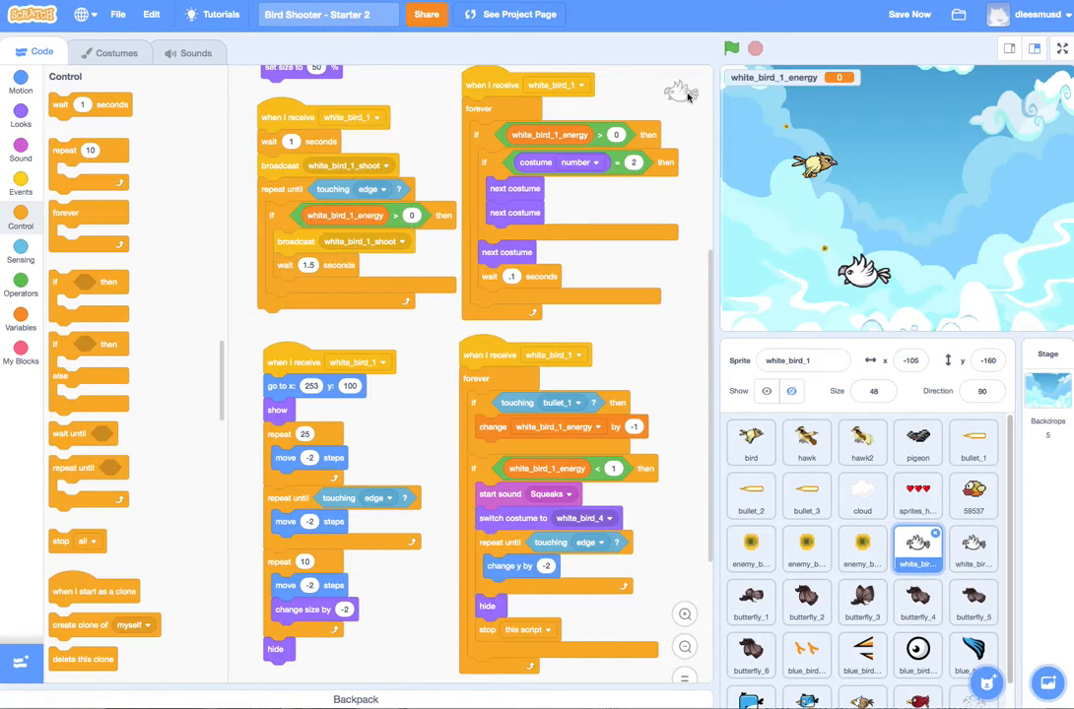
Run the Bird Shooter project with the green flag to watch the white bird's energy behaviour
click(731, 48)
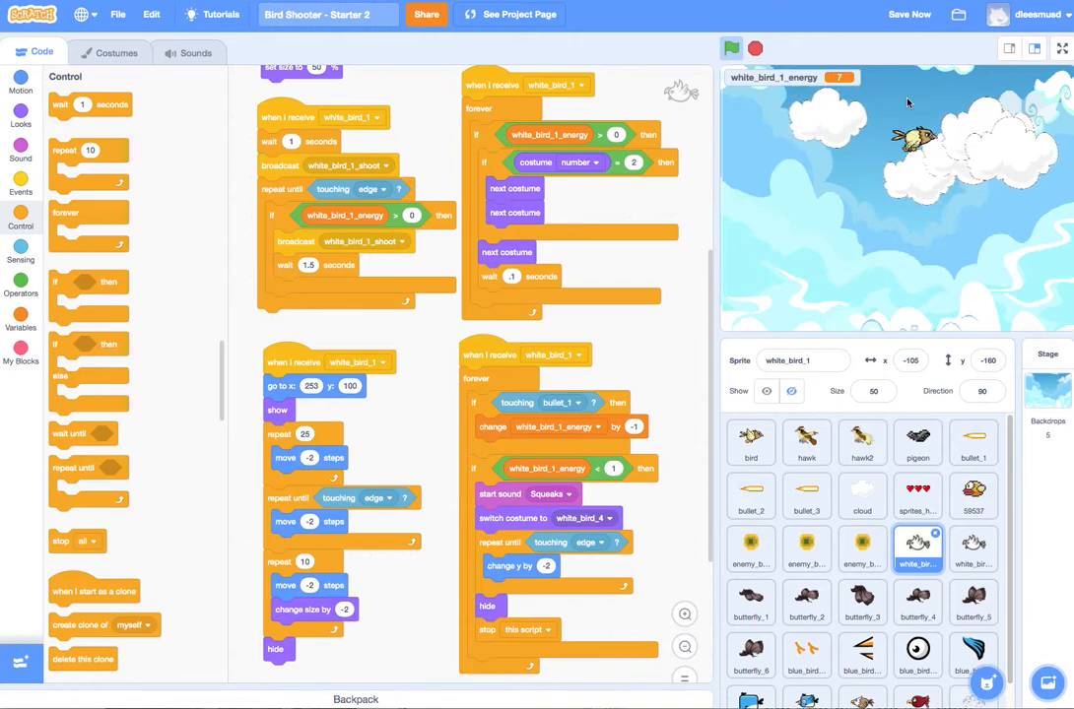
click(731, 47)
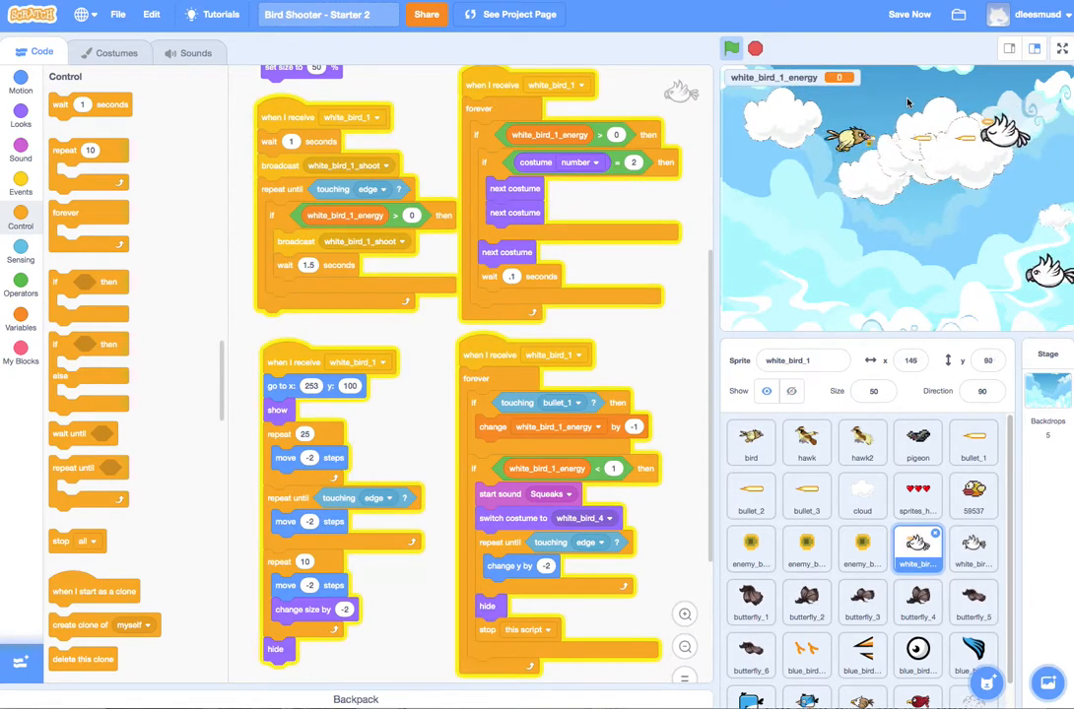
click(731, 47)
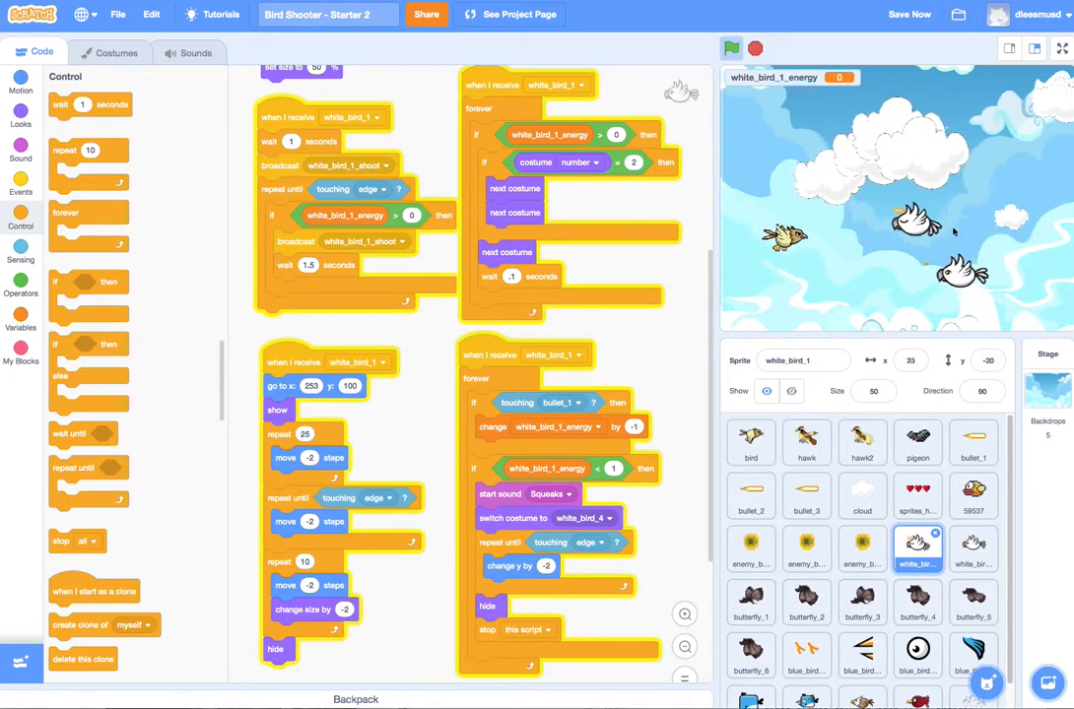